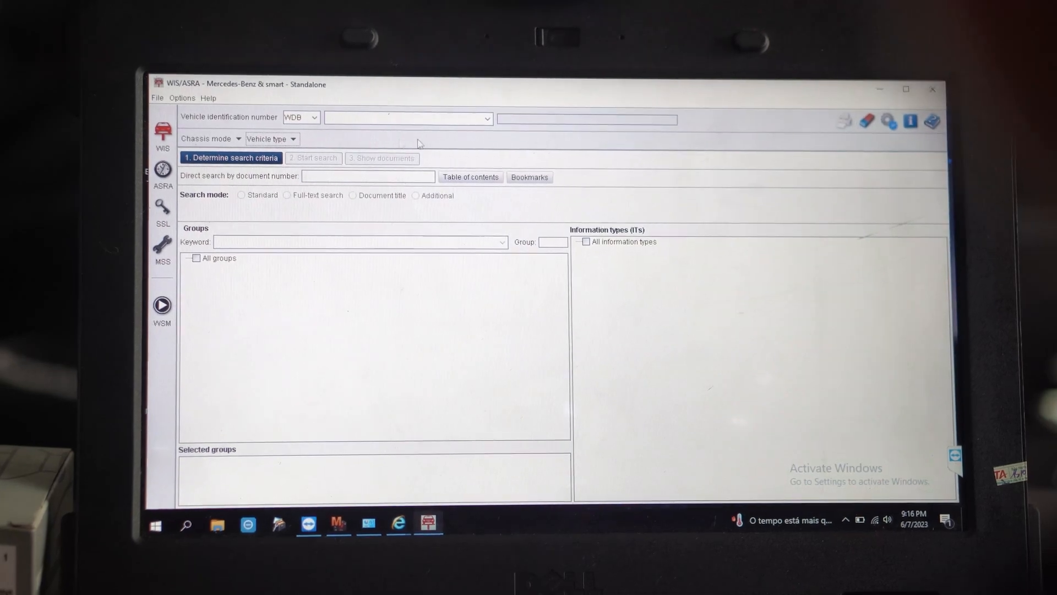
- Identify the vehicle as 221171 from the recent vehicle numbers list
click(906, 88)
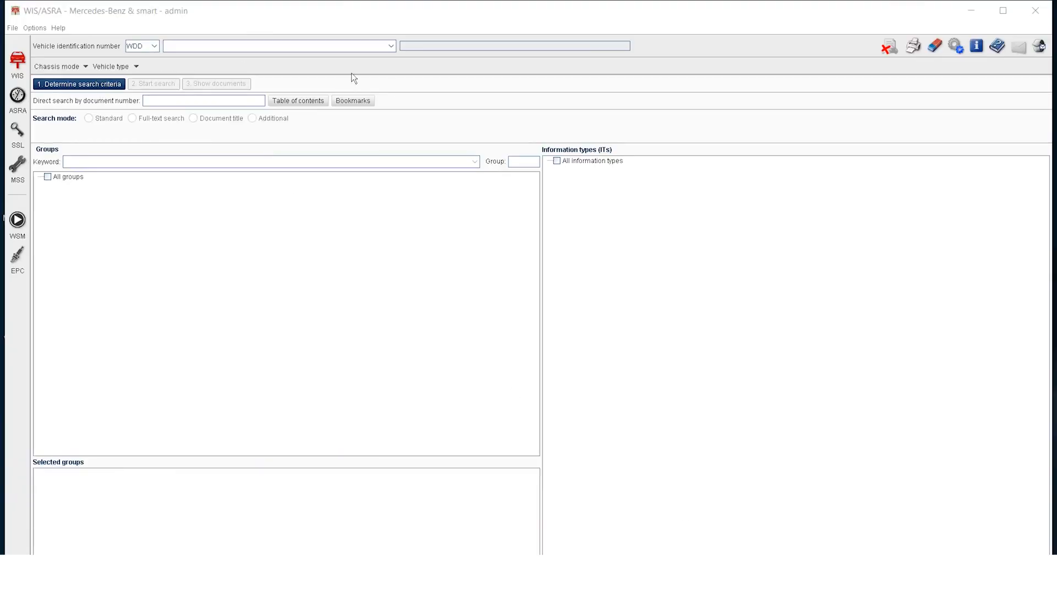
click(390, 45)
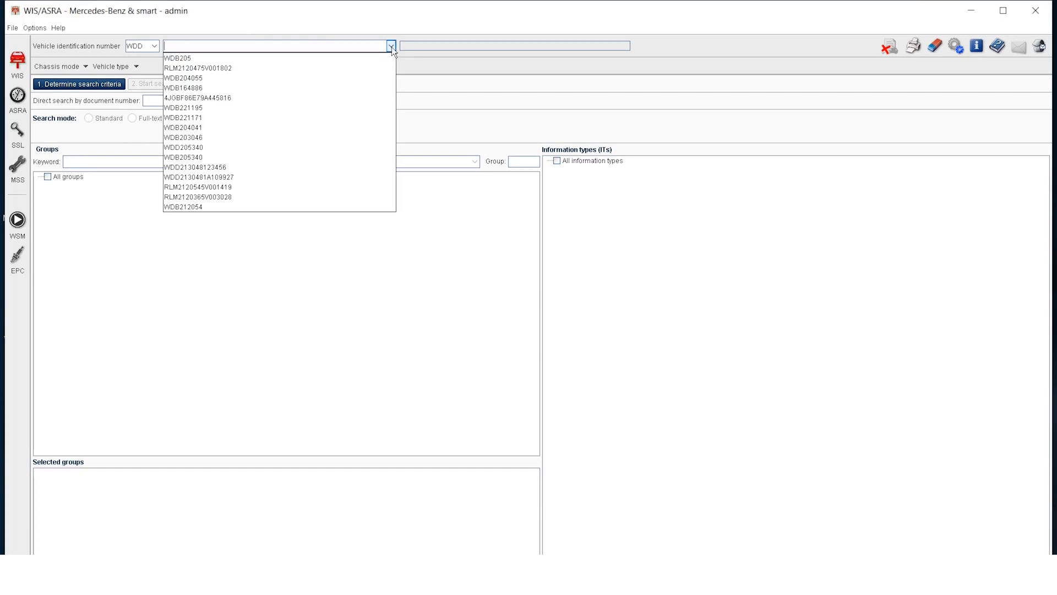
mouse_move(183, 118)
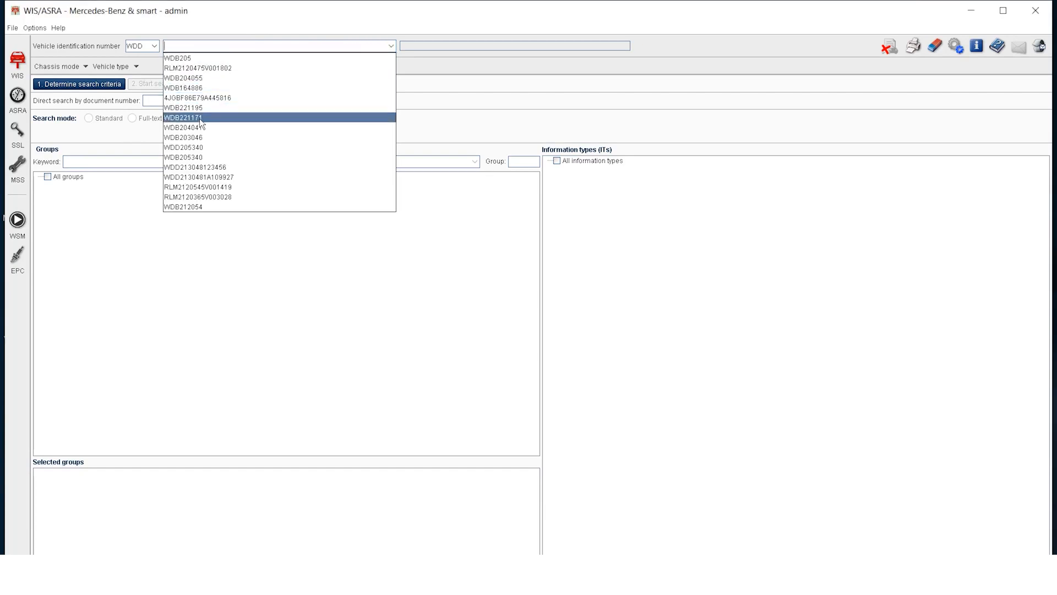
click(182, 118)
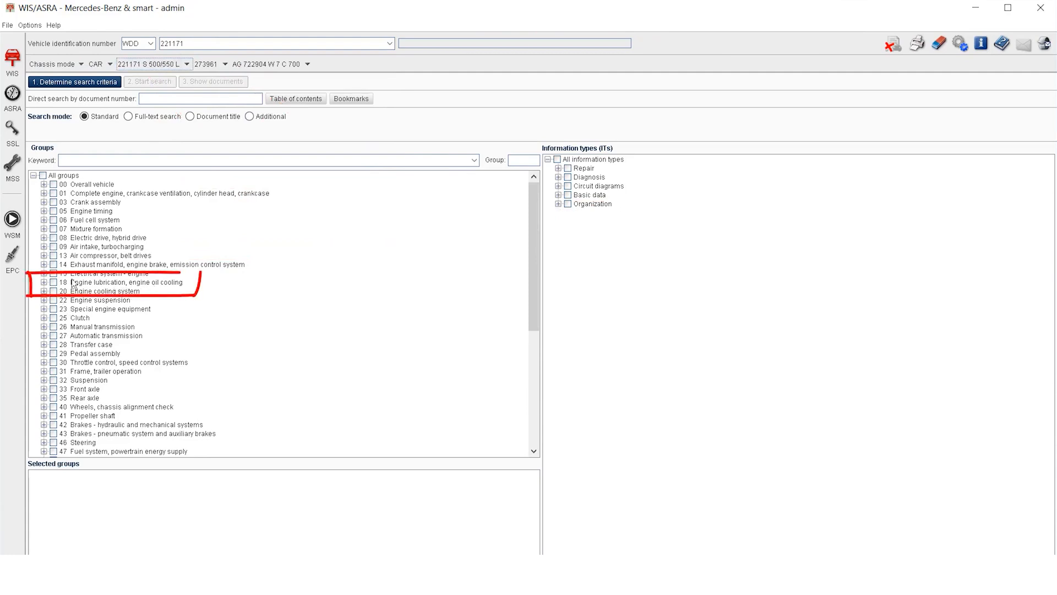
- Restrict the search to group 18 Engine lubrication and the Maintenance and care information type
click(53, 282)
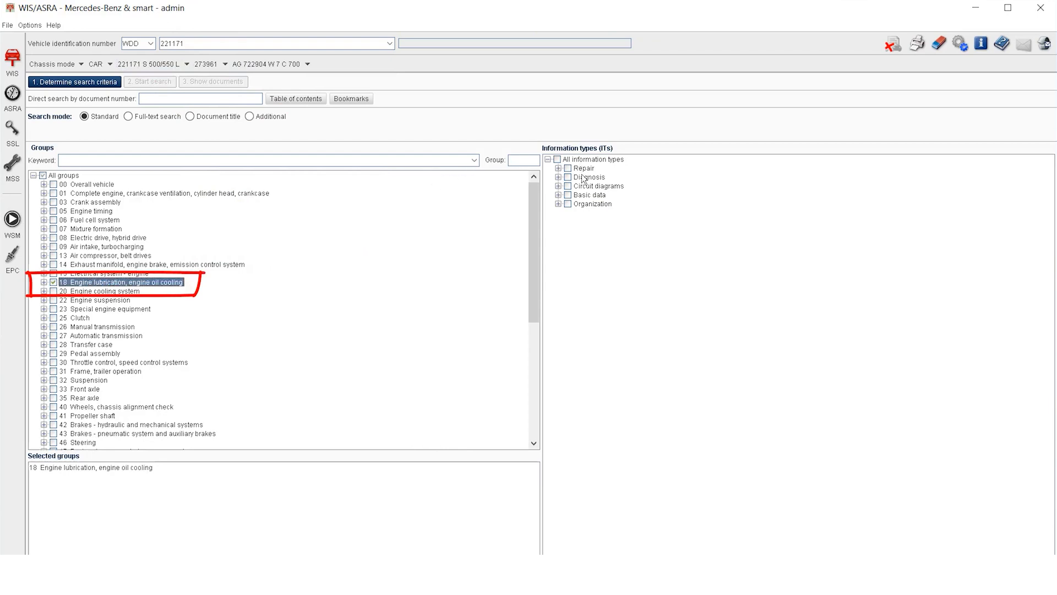
click(558, 167)
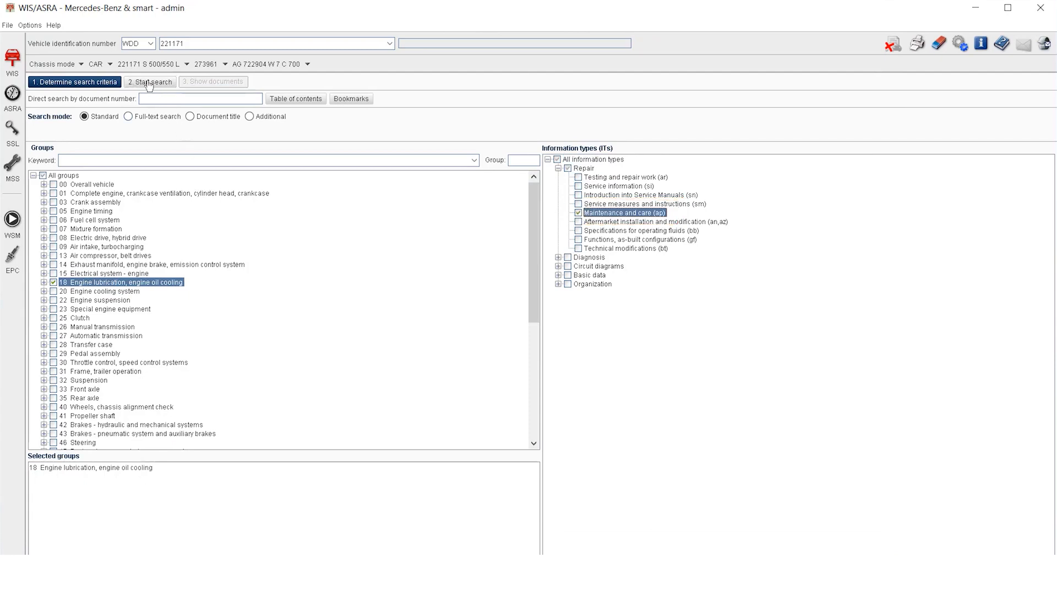
- Run the search and open the Engine overview – Oil and filter change document
click(150, 81)
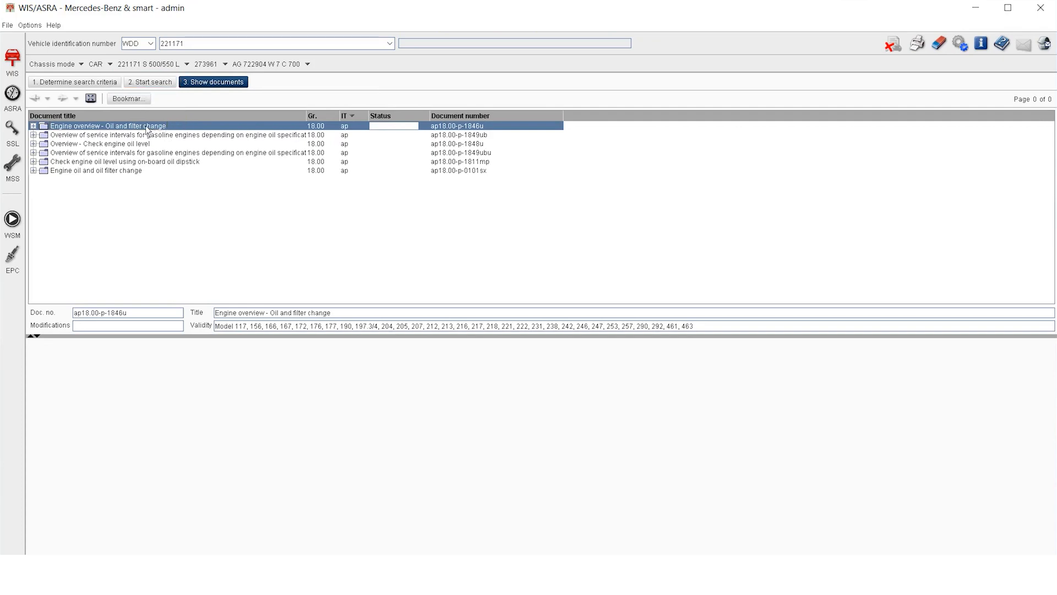
click(98, 169)
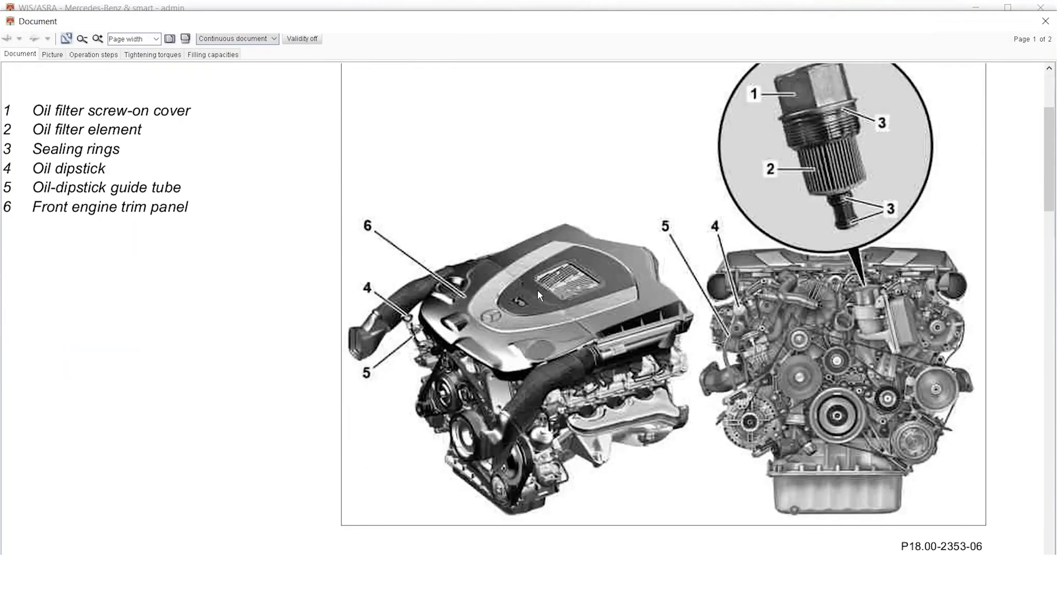
- Scroll through the Remove, Install and Check steps down to step 16, Install front engine cover
scroll(down, 3)
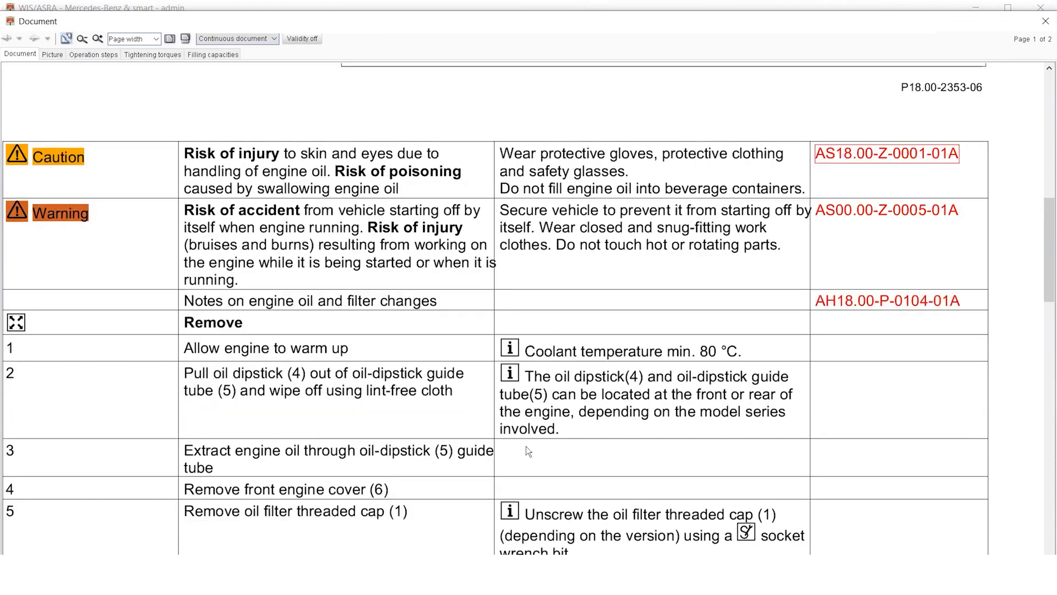
scroll(down, 3)
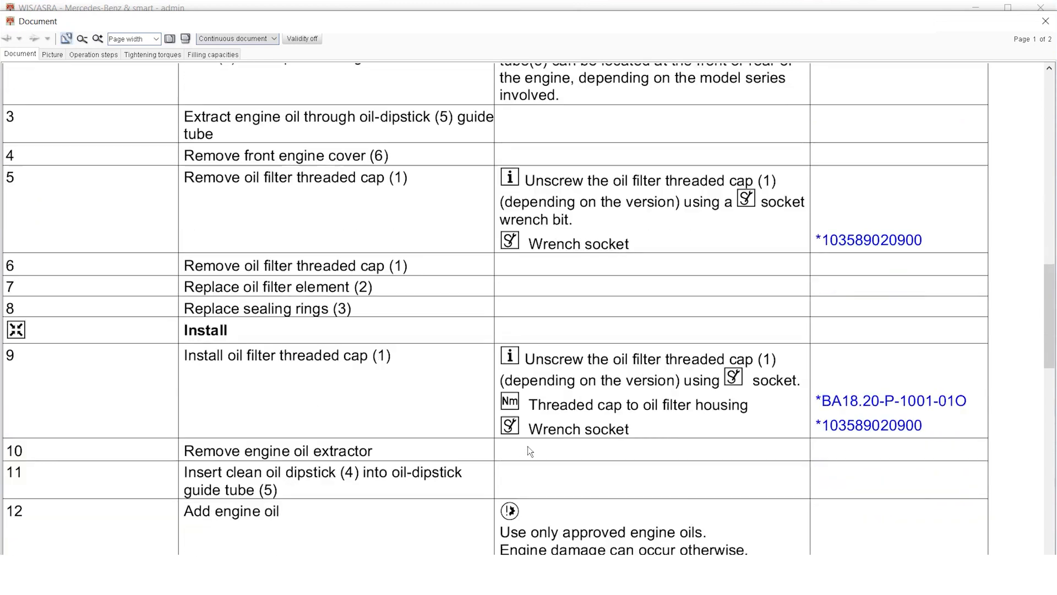
scroll(down, 3)
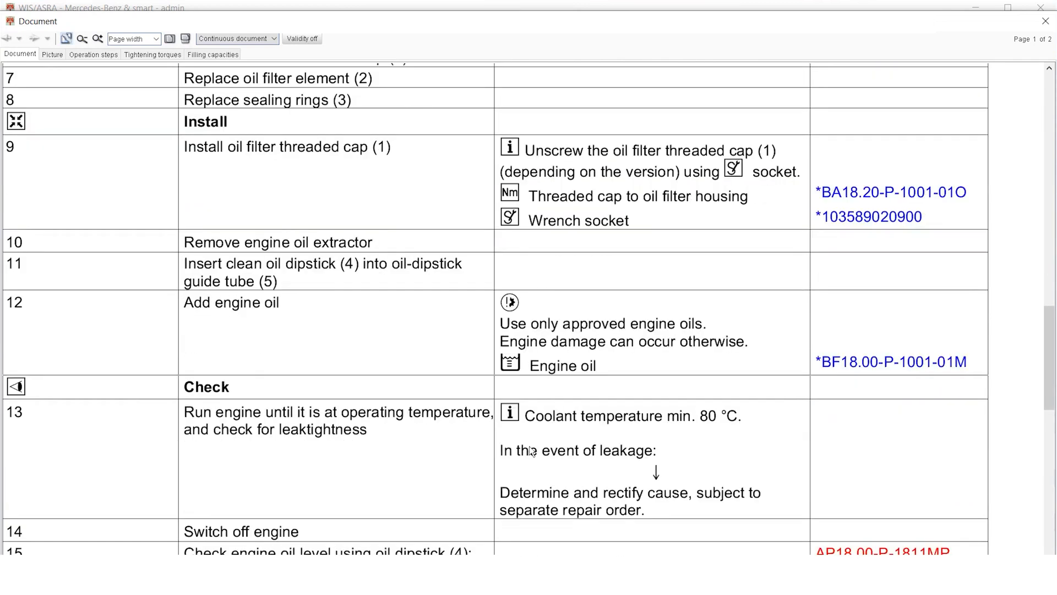
scroll(down, 3)
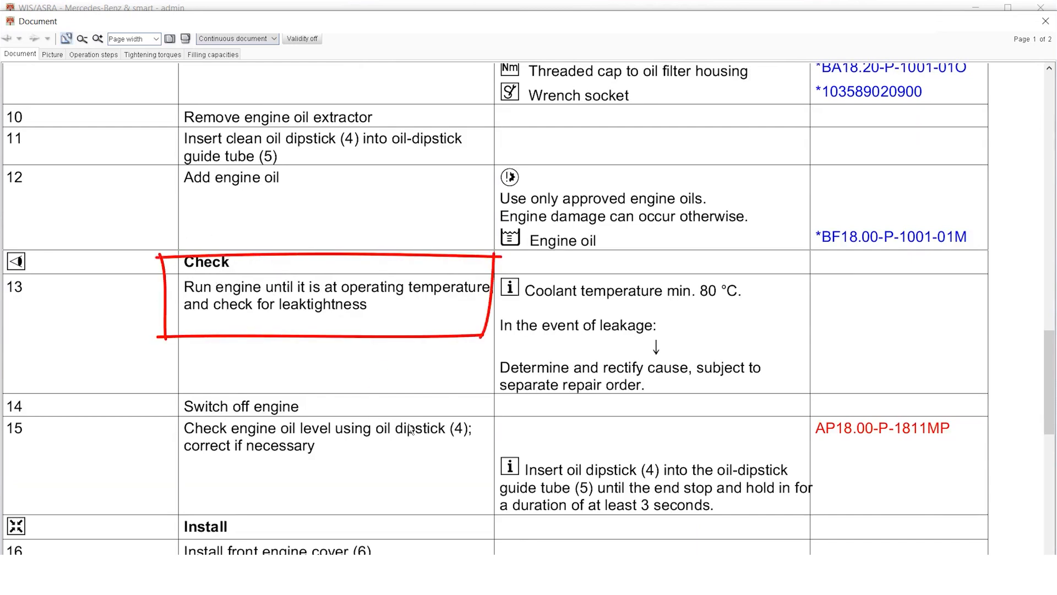
mouse_move(357, 433)
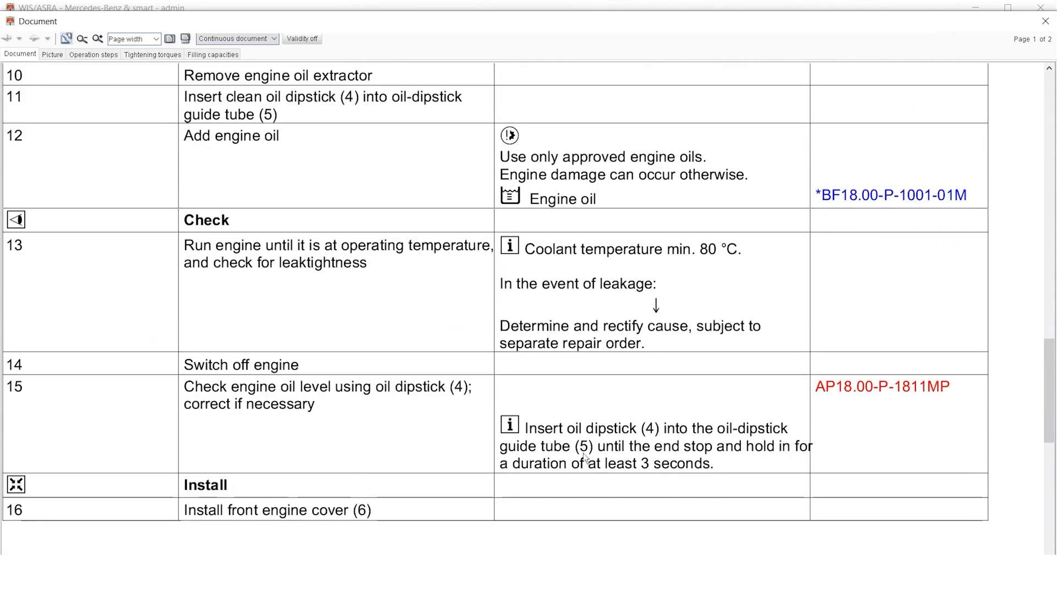
mouse_move(723, 470)
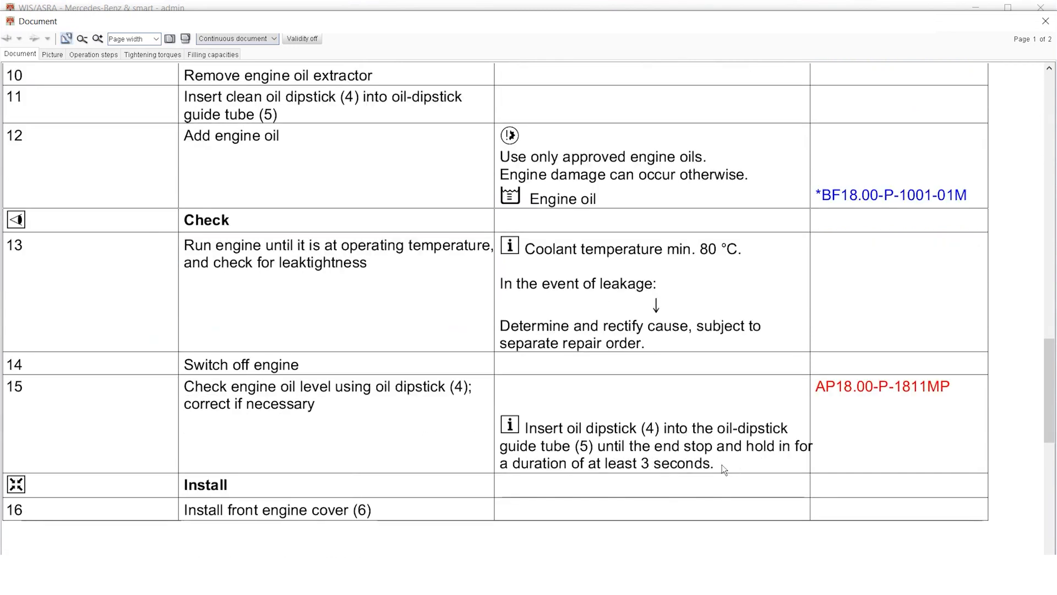
- Scroll to the 25 Nm oil filter cap torque and the 8,5 litre Engine lubrication table
scroll(down, 3)
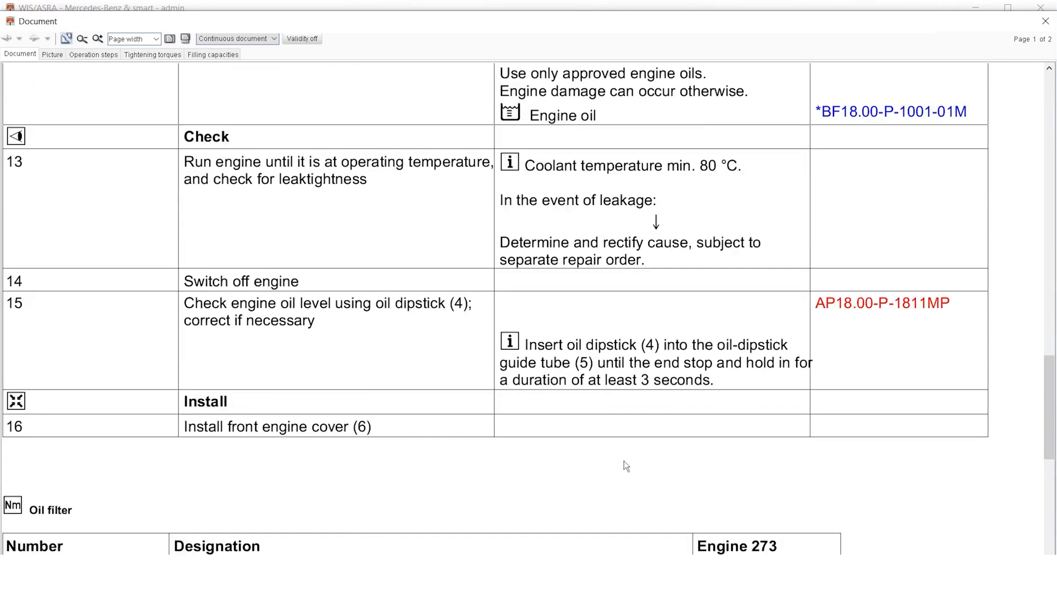
scroll(down, 3)
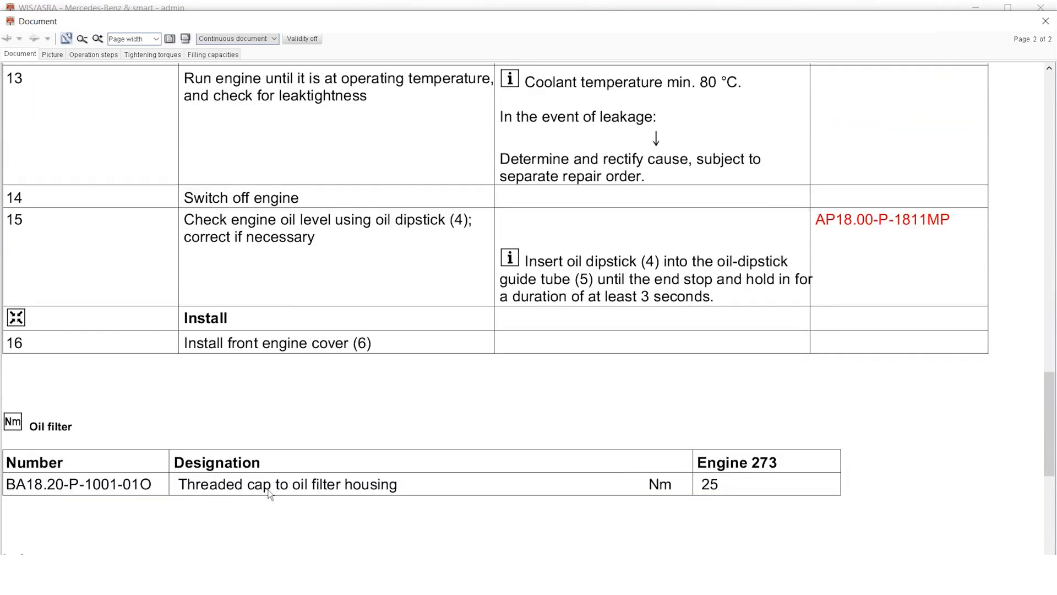
scroll(down, 3)
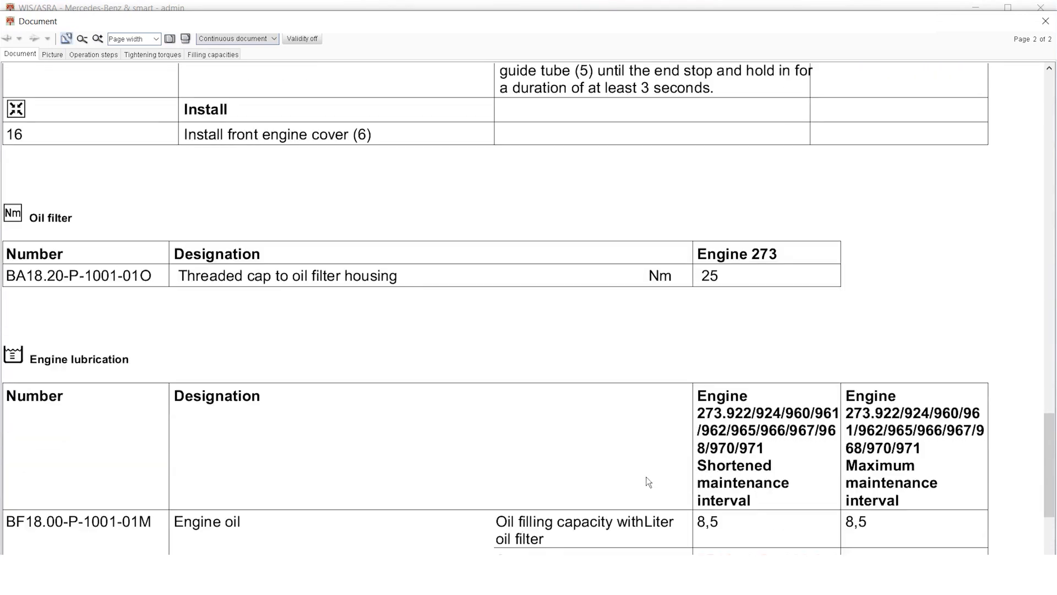
scroll(down, 3)
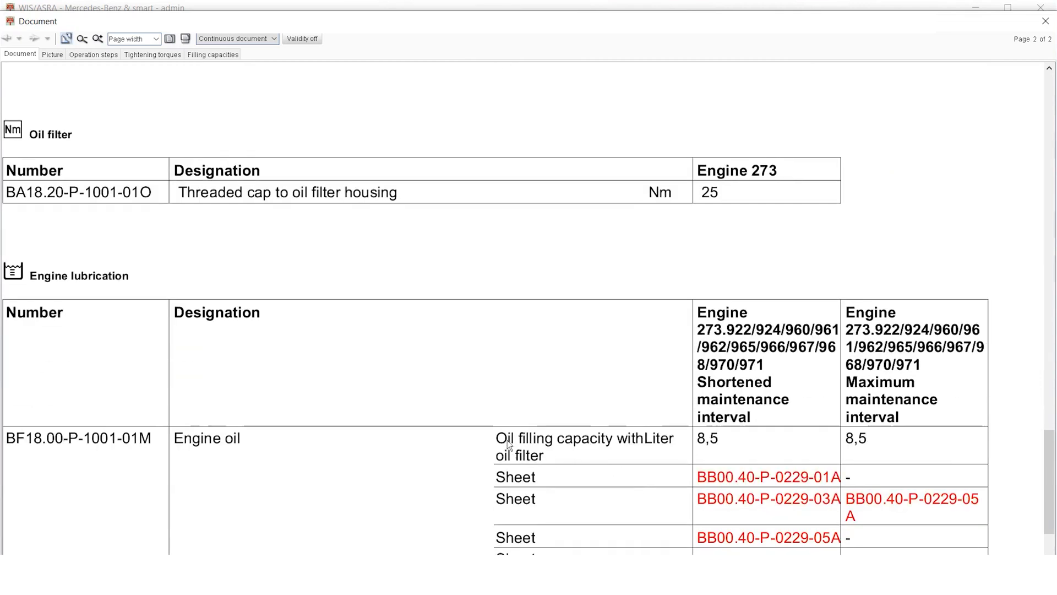
mouse_move(730, 455)
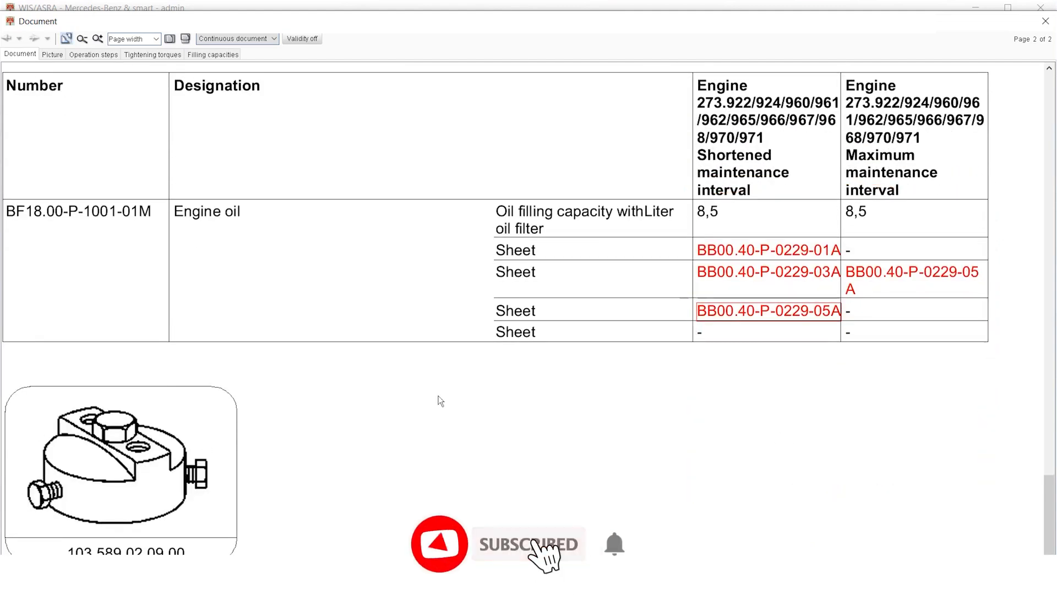
- Open sheet BB00.40-P-0229-01A listing approved 229.1 multigrade engine oils
click(768, 250)
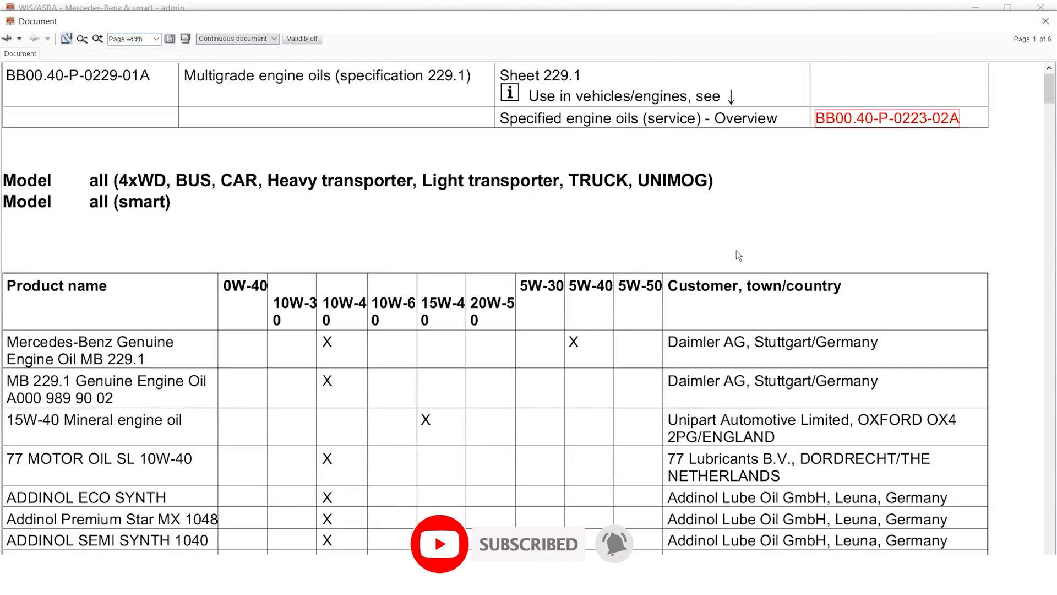
mouse_move(502, 398)
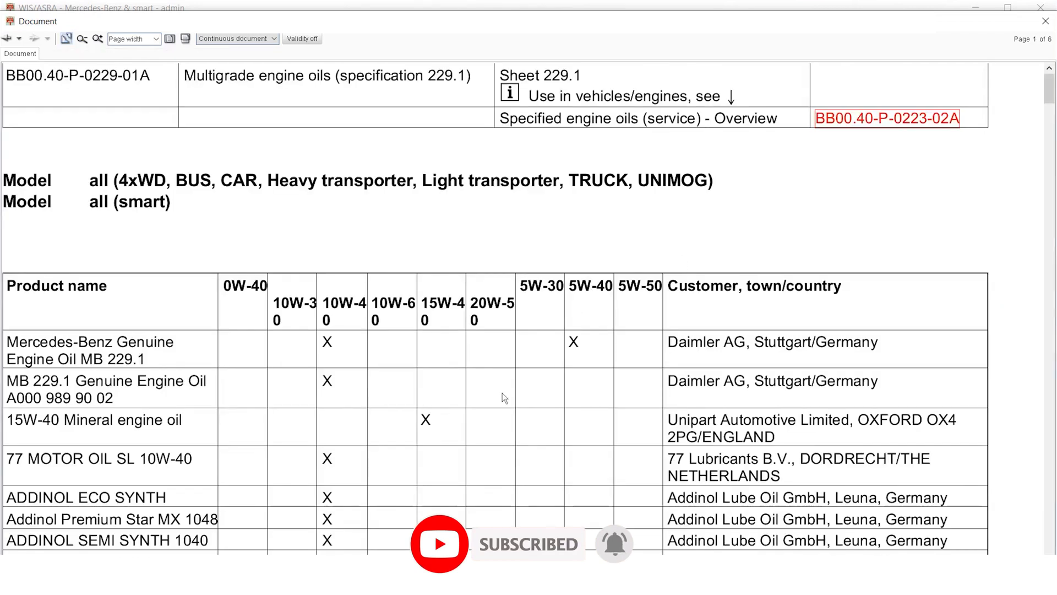